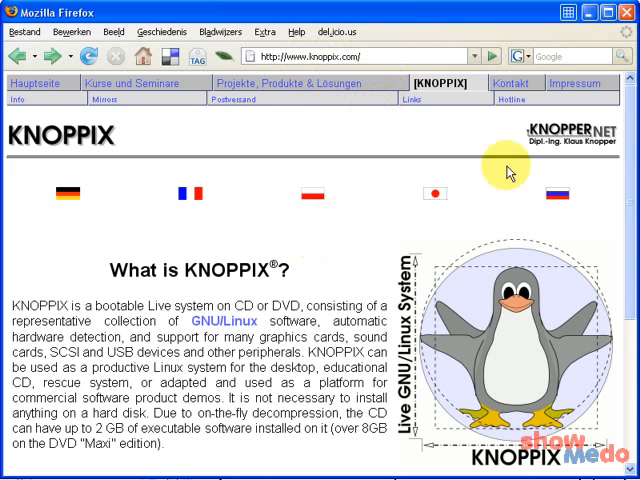
Scroll down the 'Download KNOPPIX from Mirrors' table to the Belgian sites.
scroll(down, 3)
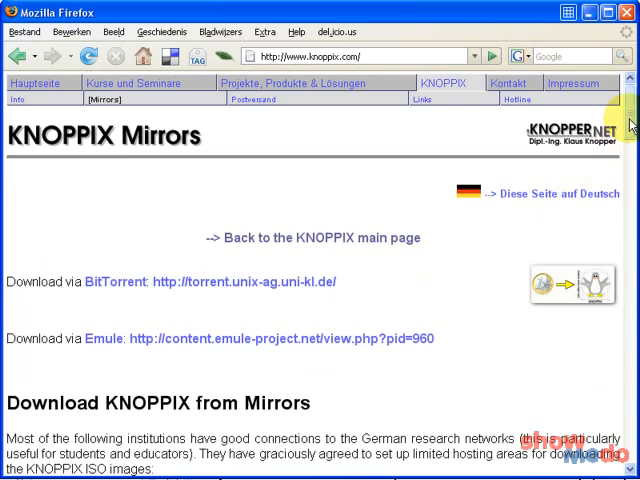
scroll(down, 3)
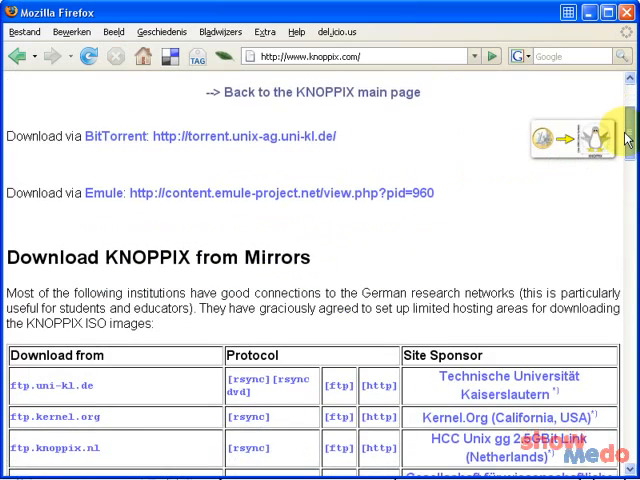
scroll(down, 3)
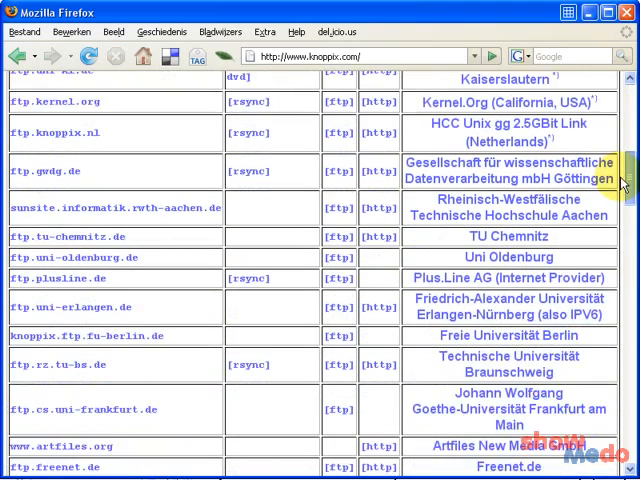
scroll(down, 3)
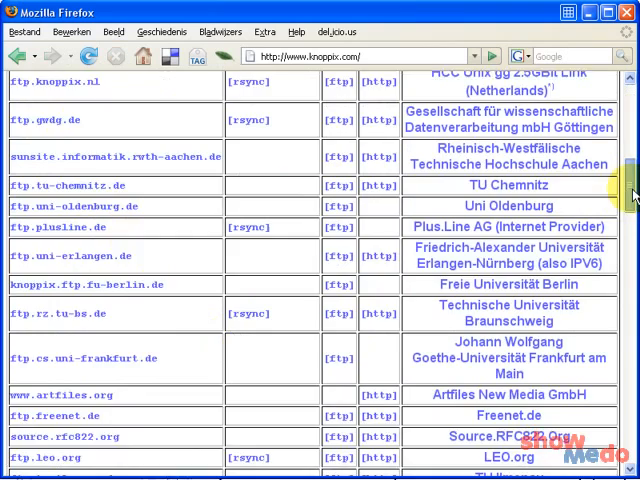
scroll(down, 3)
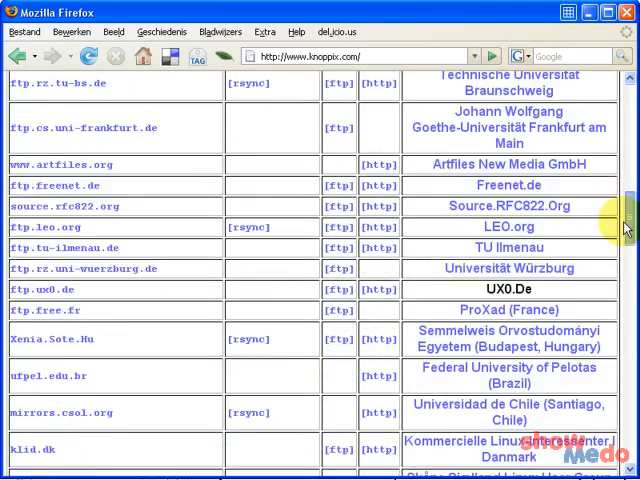
scroll(down, 3)
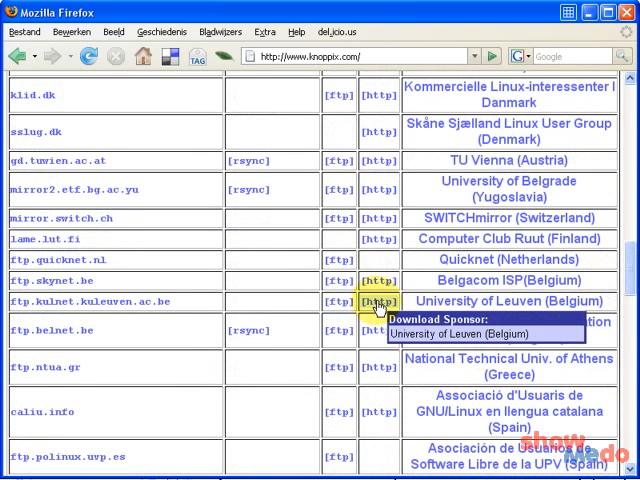
Choose the University of Leuven [http] mirror and accept the KNOPPIX download agreement.
click(380, 300)
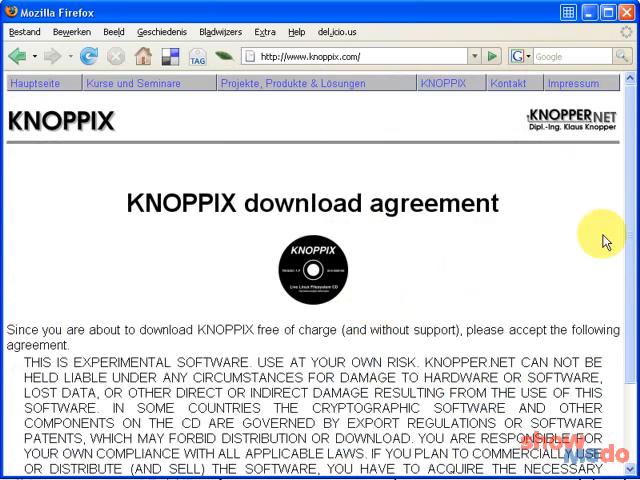
scroll(down, 3)
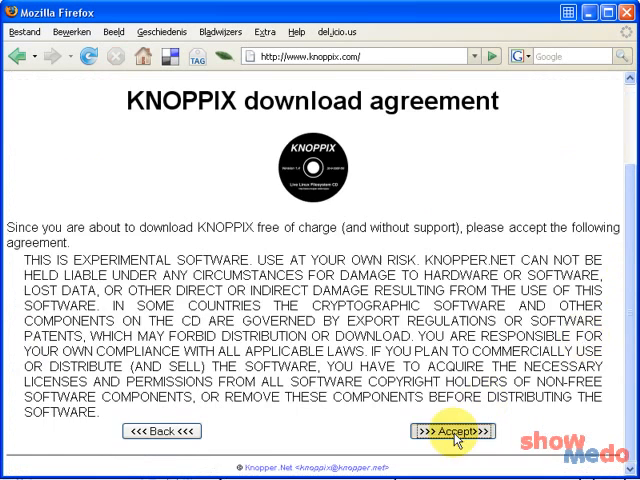
click(452, 432)
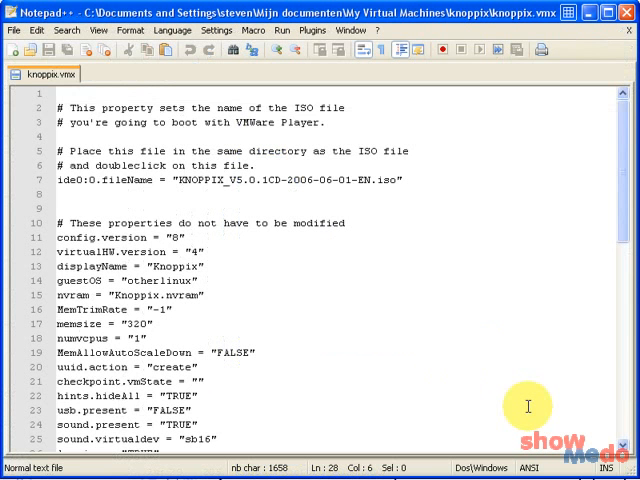
mouse_move(448, 264)
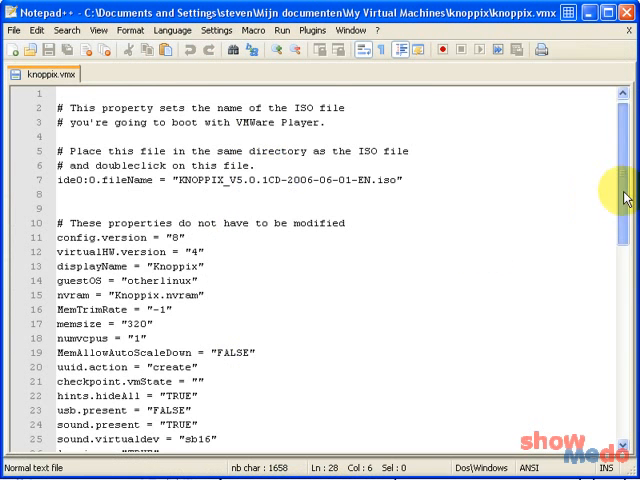
scroll(down, 3)
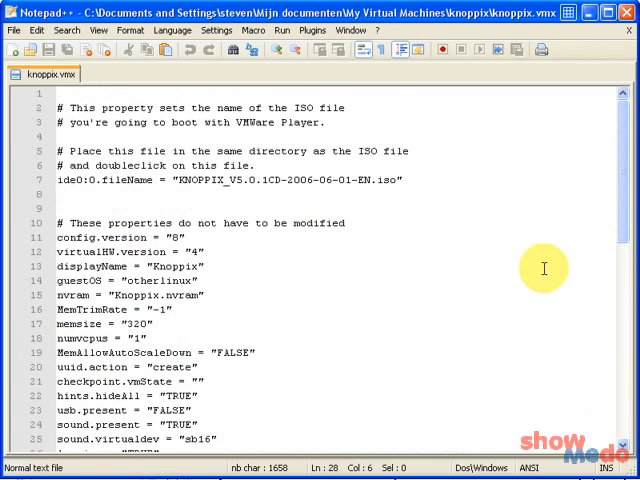
mouse_move(388, 252)
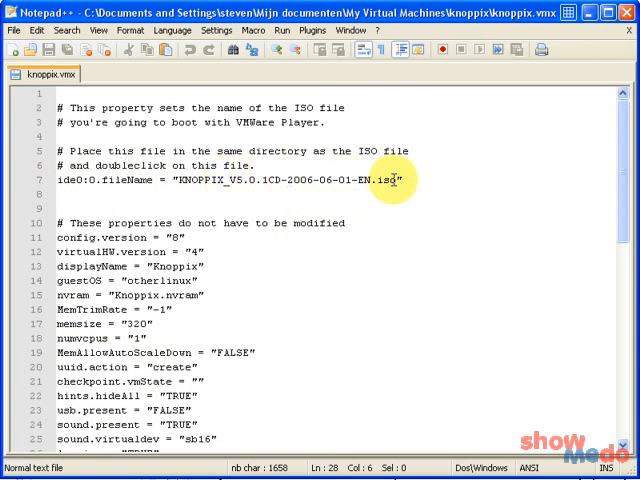
mouse_move(468, 280)
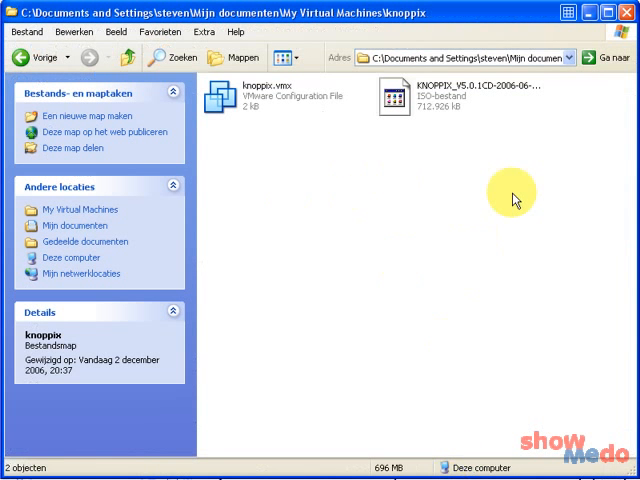
mouse_move(462, 104)
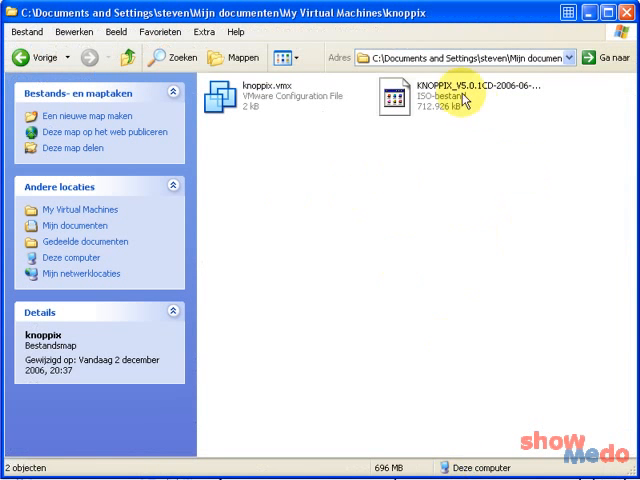
mouse_move(250, 96)
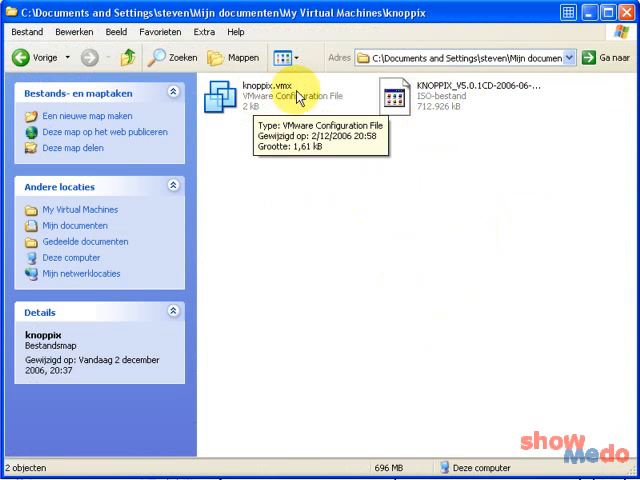
mouse_move(288, 92)
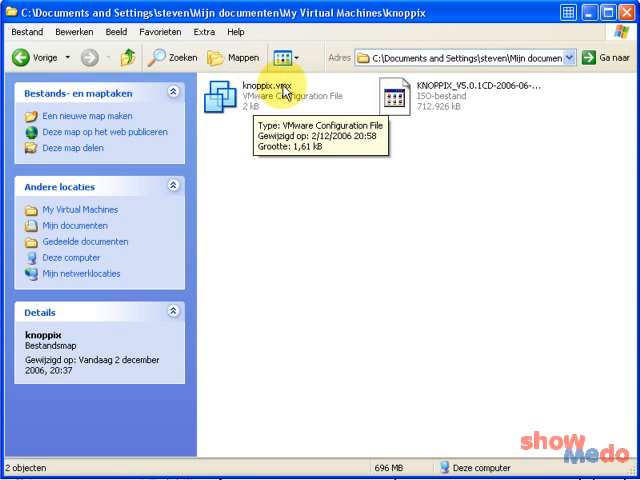
mouse_move(454, 104)
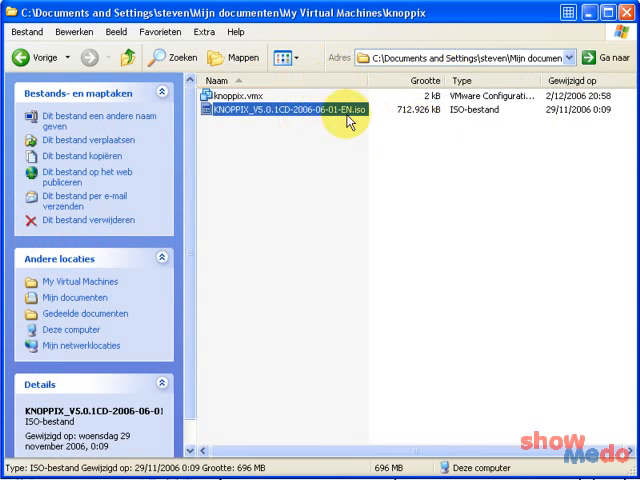
mouse_move(350, 116)
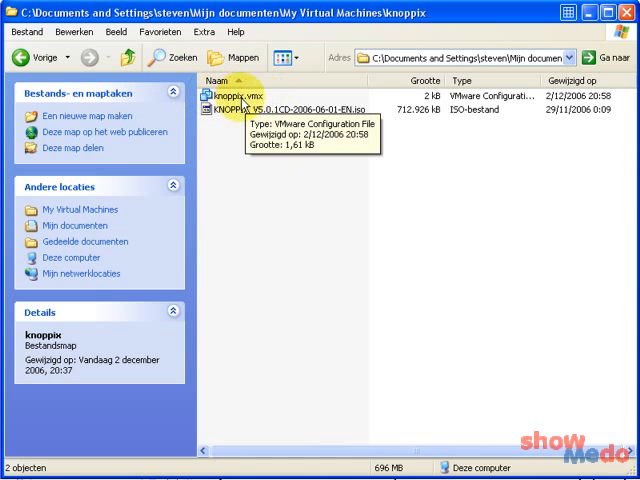
mouse_move(258, 104)
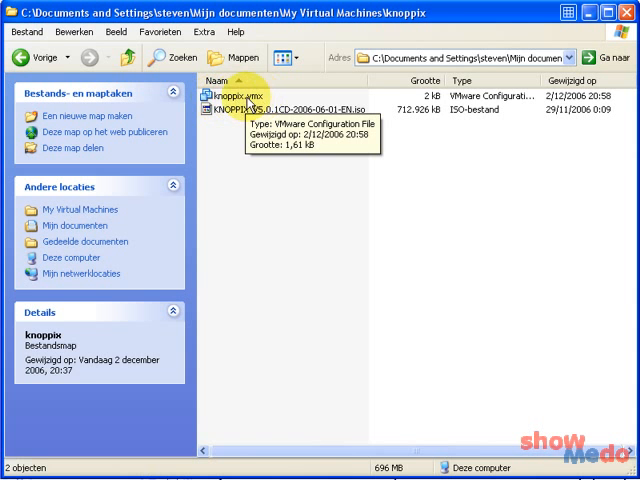
Select the knoppix.vmx virtual machine file in the knoppix folder.
click(232, 96)
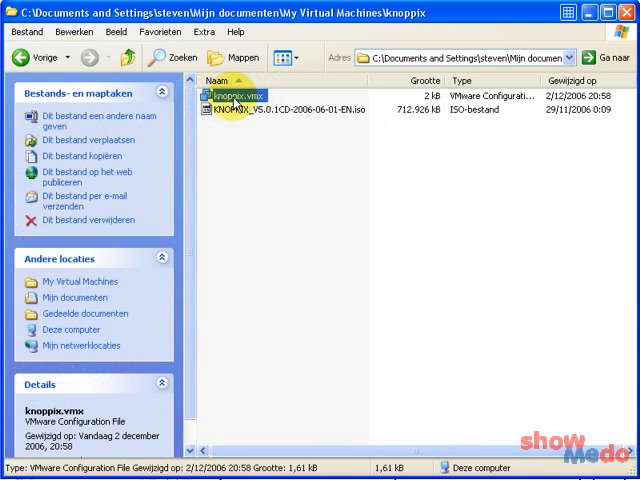
Launch knoppix.vmx in VMware Player and boot KNOPPIX 5.0 from the boot: prompt.
double_click(254, 96)
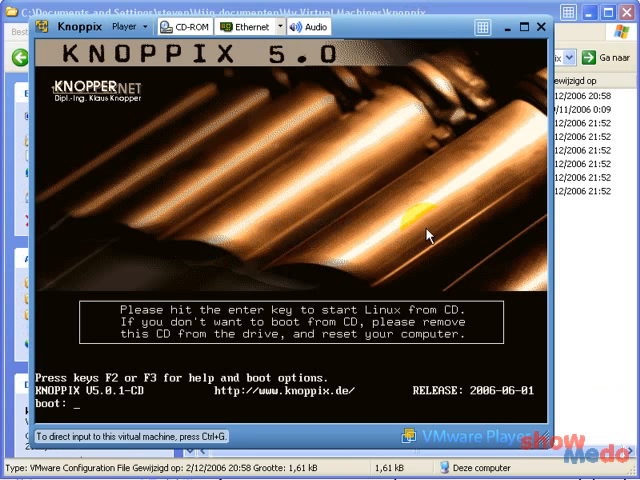
mouse_move(278, 128)
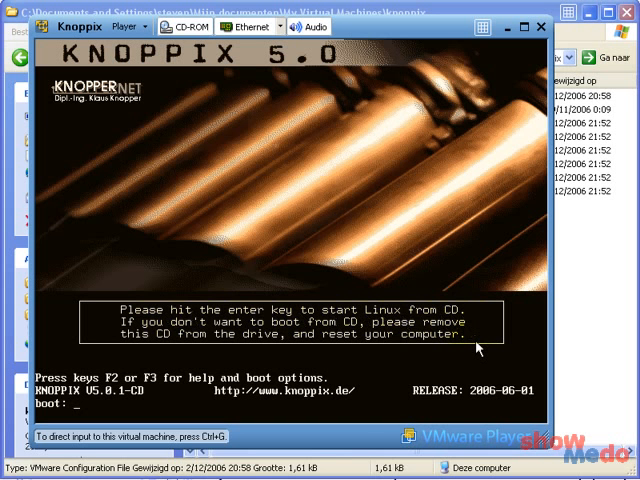
key(enter)
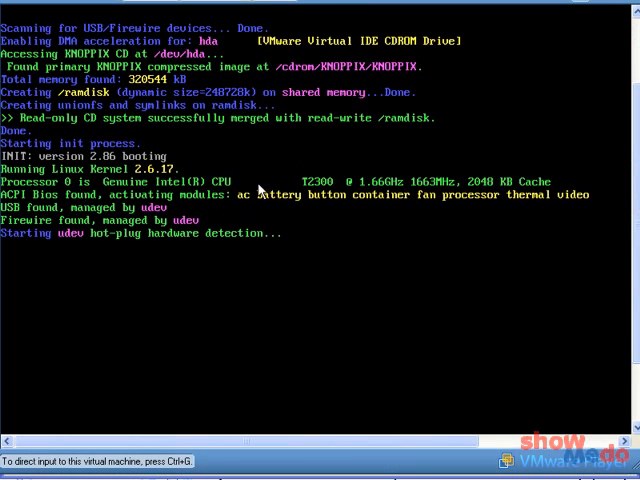
mouse_move(464, 232)
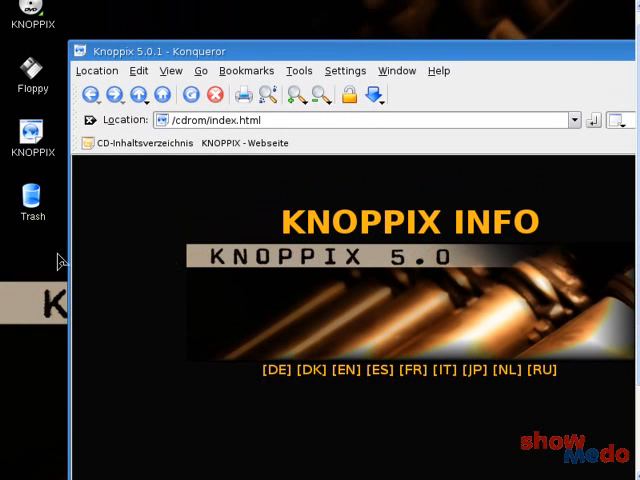
Set the Knoppix desktop screen size to 800x600 and accept the new configuration.
right_click(60, 262)
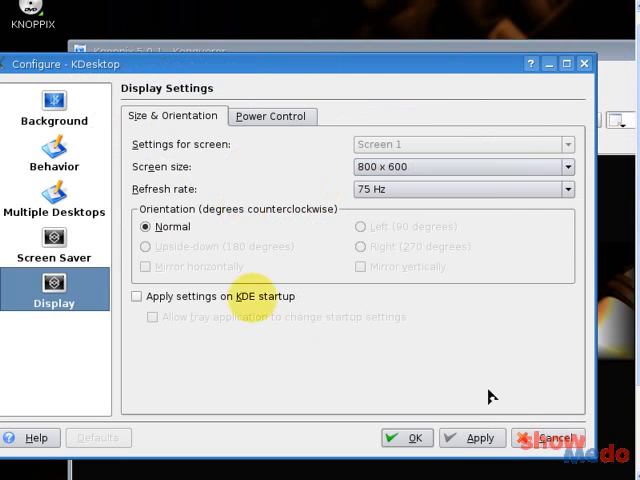
click(480, 438)
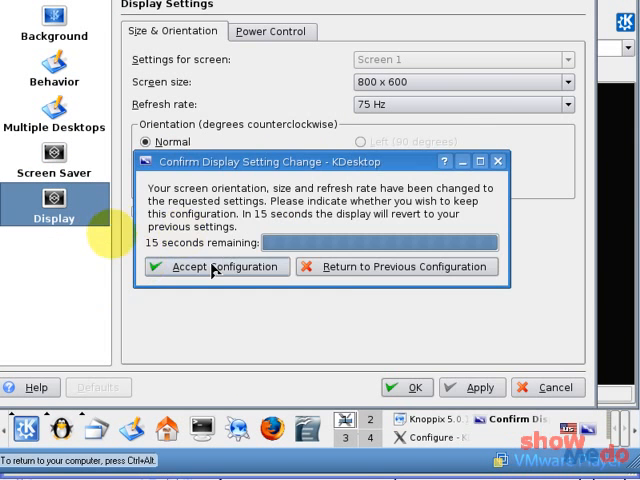
click(216, 266)
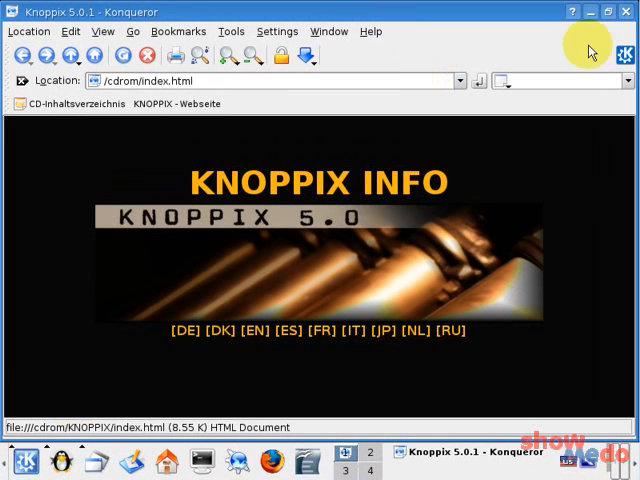
mouse_move(596, 16)
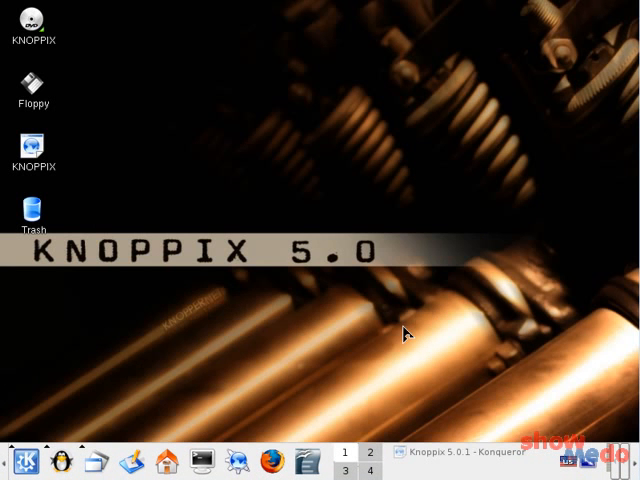
mouse_move(250, 148)
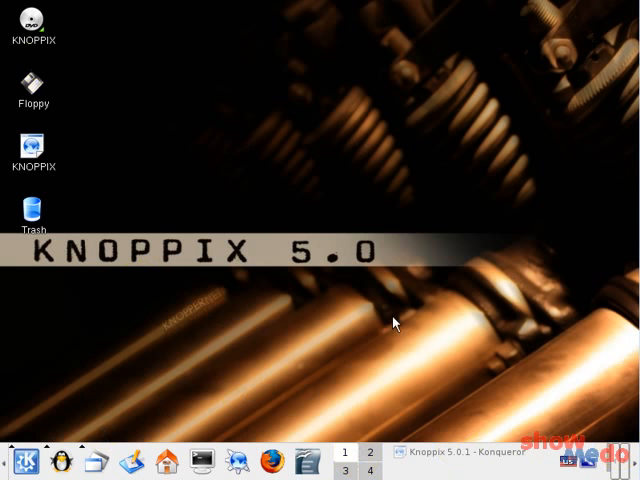
mouse_move(516, 132)
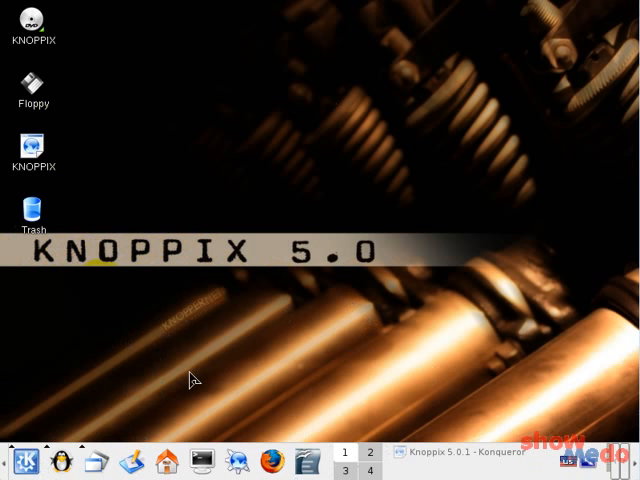
mouse_move(400, 8)
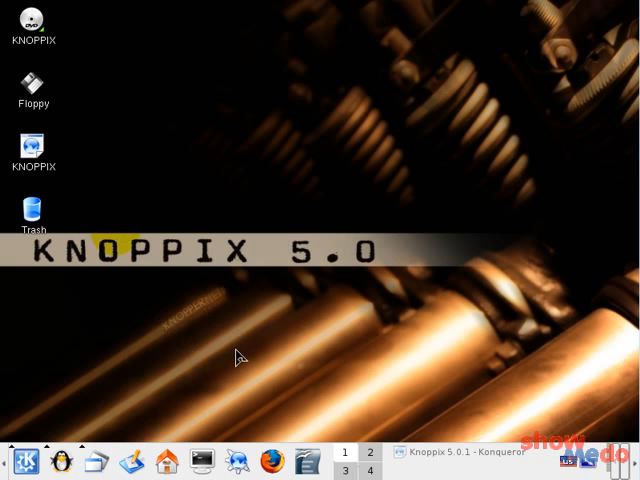
mouse_move(352, 210)
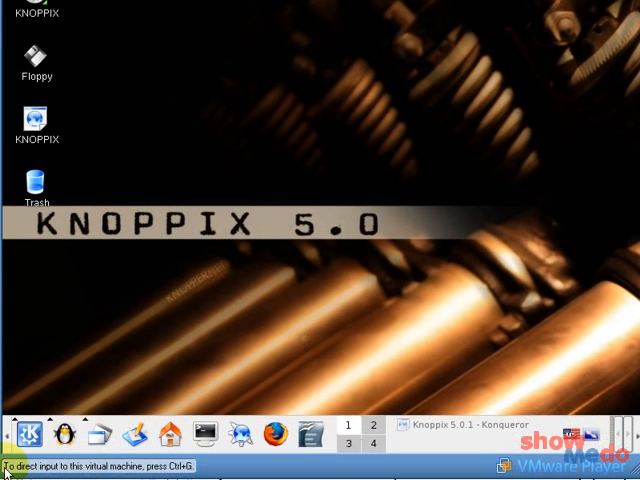
mouse_move(164, 432)
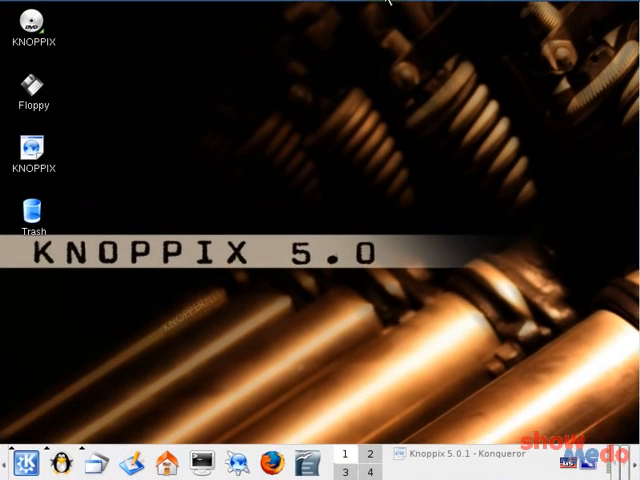
mouse_move(338, 128)
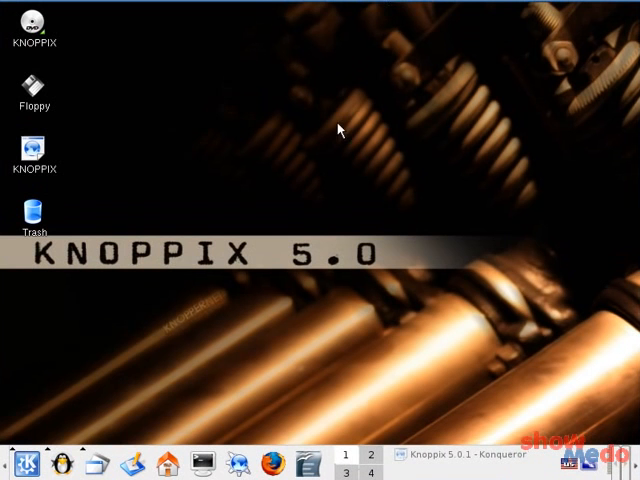
mouse_move(372, 250)
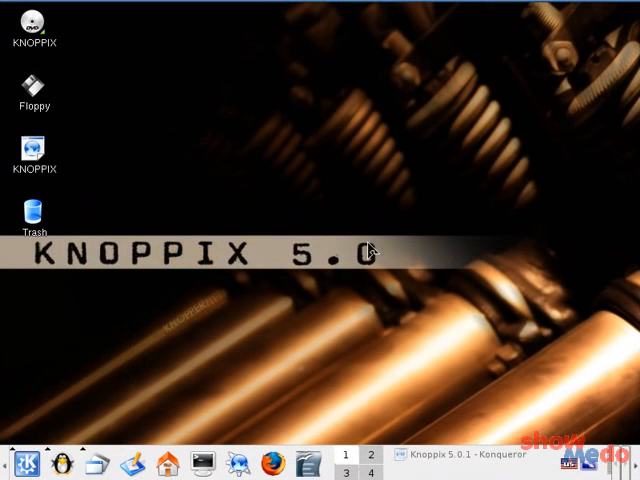
mouse_move(290, 276)
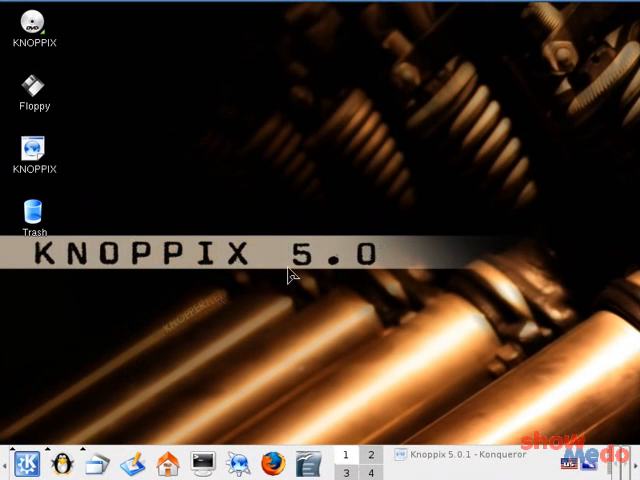
mouse_move(504, 24)
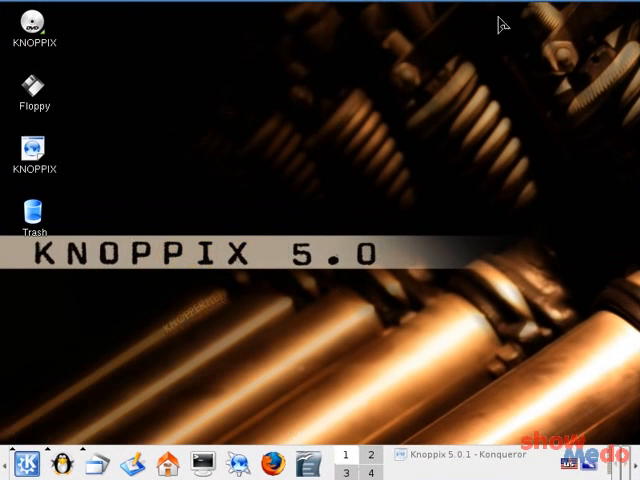
mouse_move(280, 276)
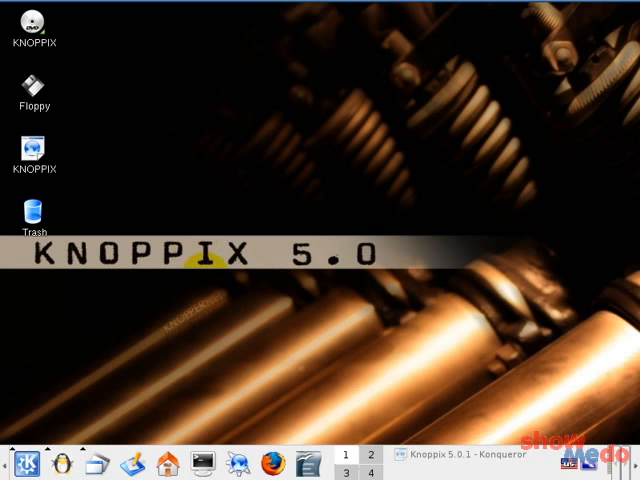
click(22, 460)
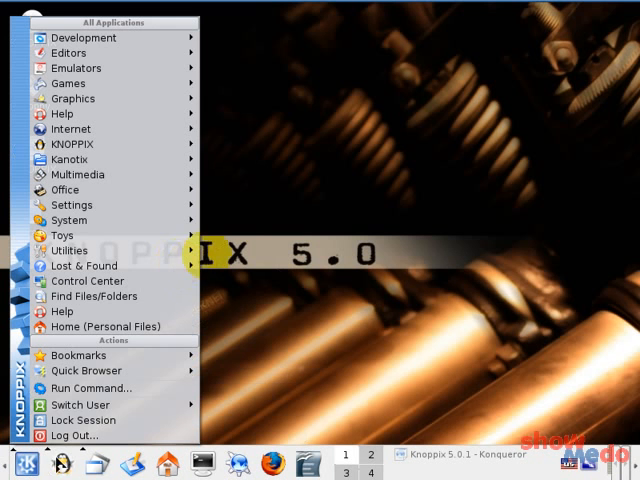
mouse_move(80, 36)
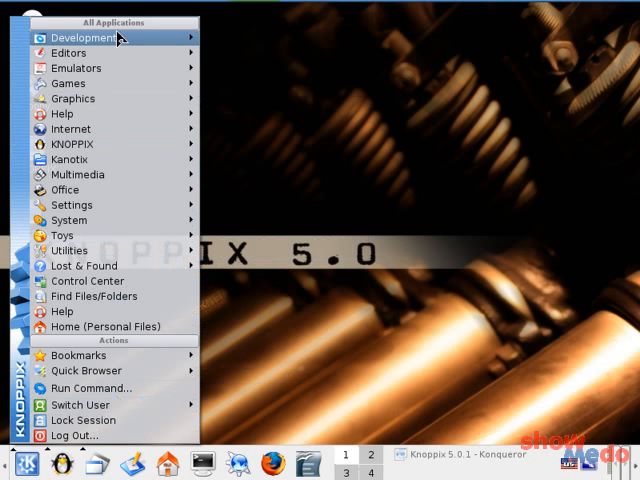
mouse_move(78, 188)
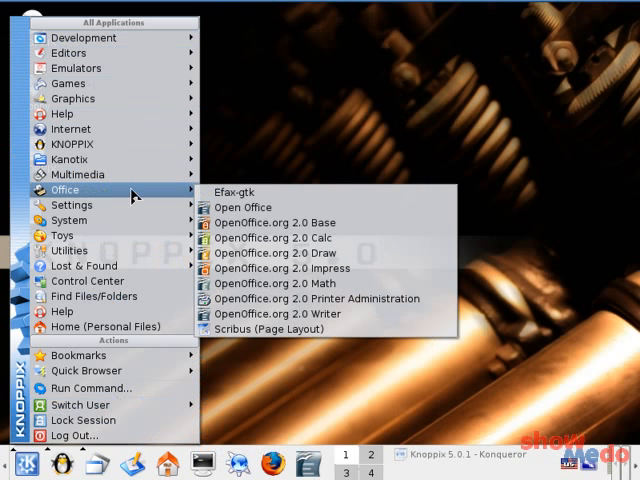
mouse_move(192, 196)
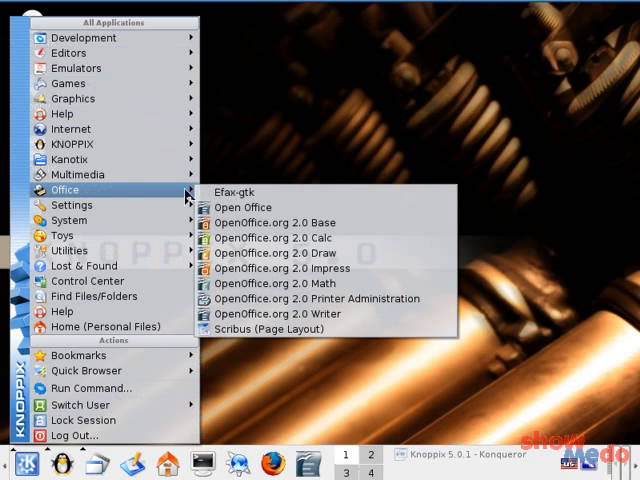
mouse_move(290, 268)
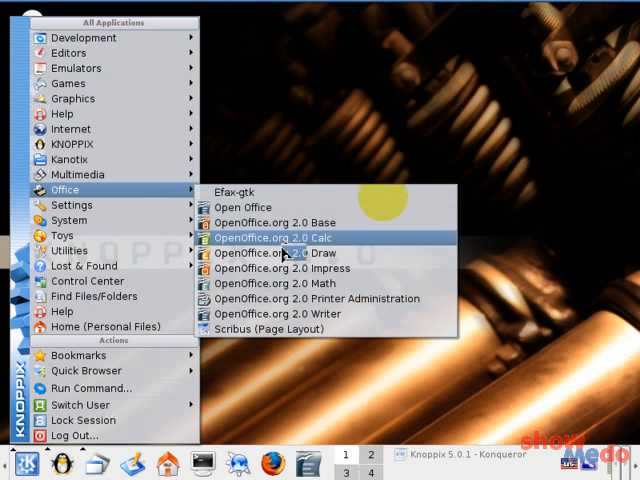
mouse_move(88, 280)
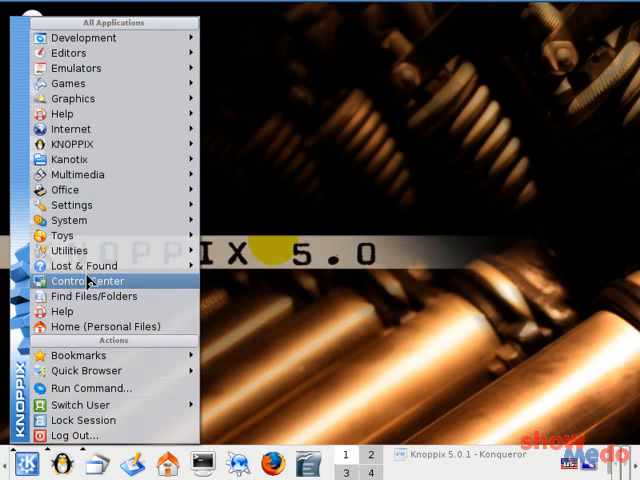
mouse_move(84, 36)
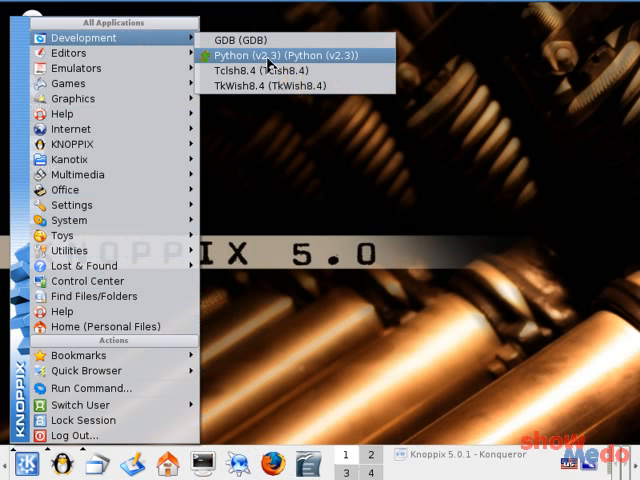
Launch the Python shell from the Development submenu.
click(290, 56)
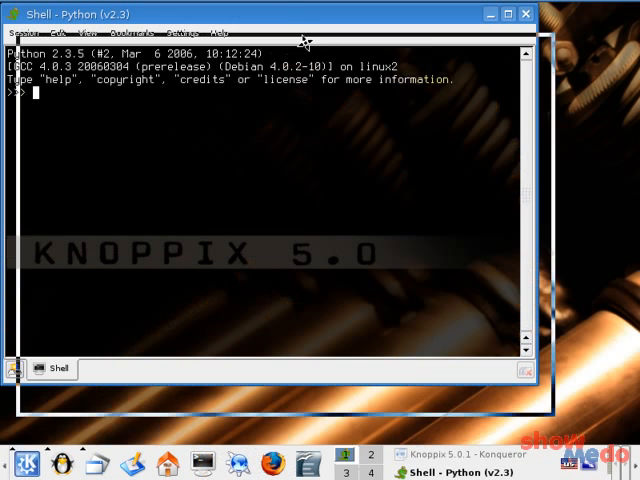
Run print "Hello, World!" in the Python shell.
text(prin)
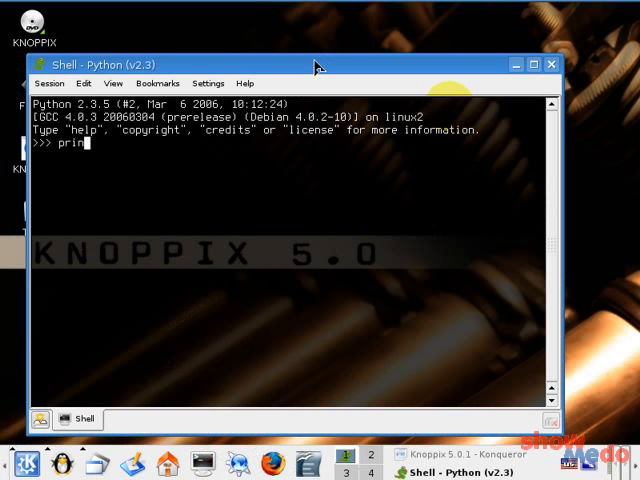
text(t ')
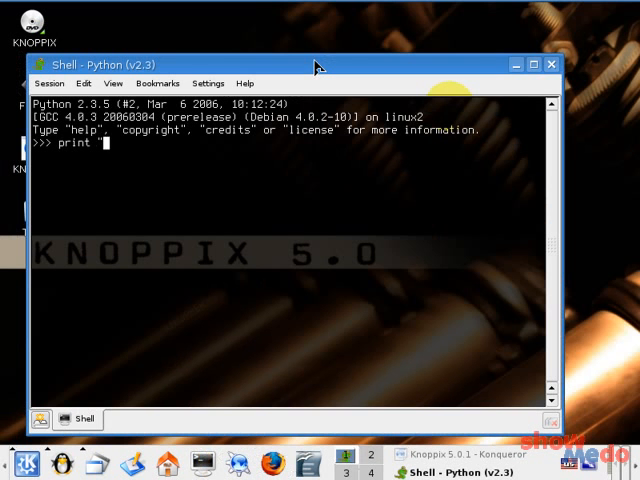
text("Hello)
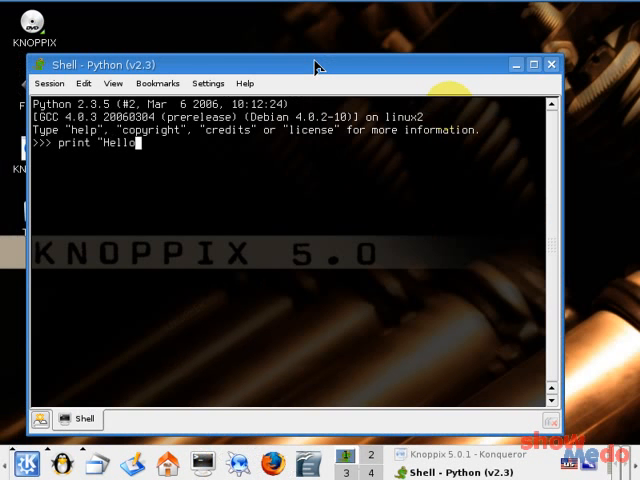
text(, World)
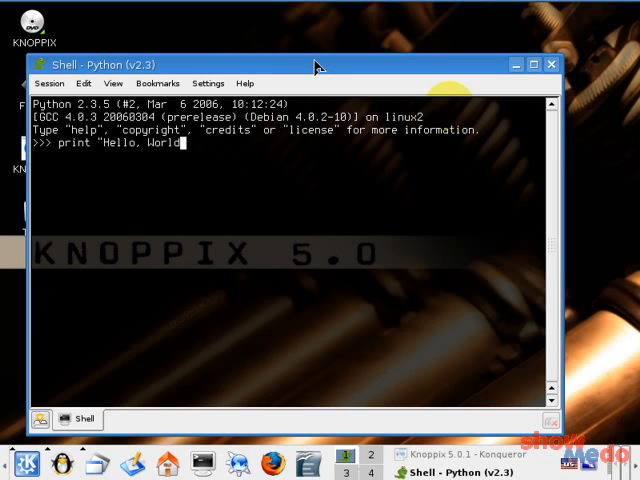
text(!")
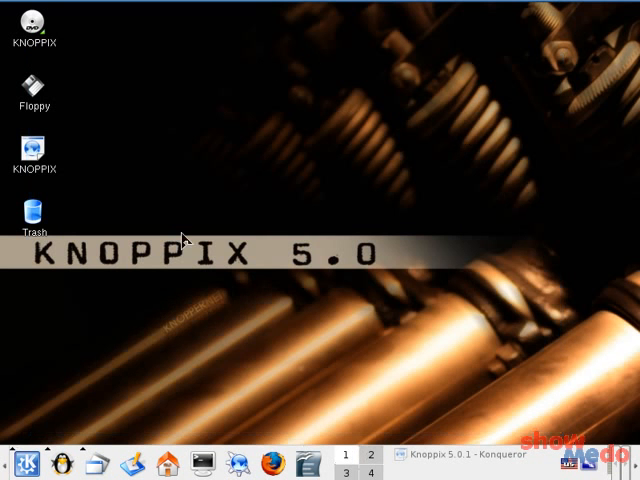
mouse_move(244, 398)
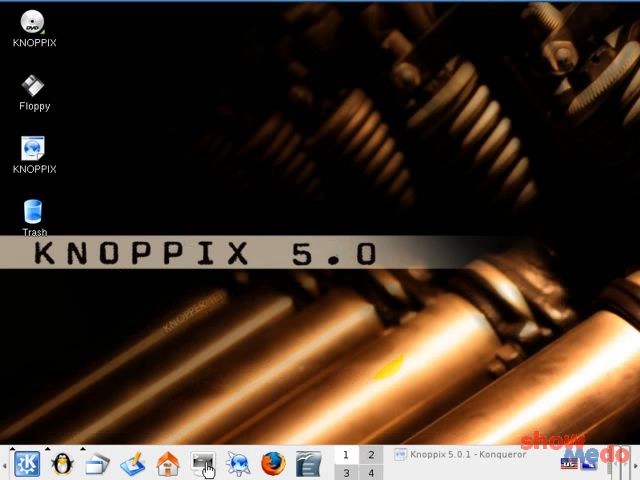
In a Konsole terminal, run perl with print "Hello, World!\n".
click(202, 468)
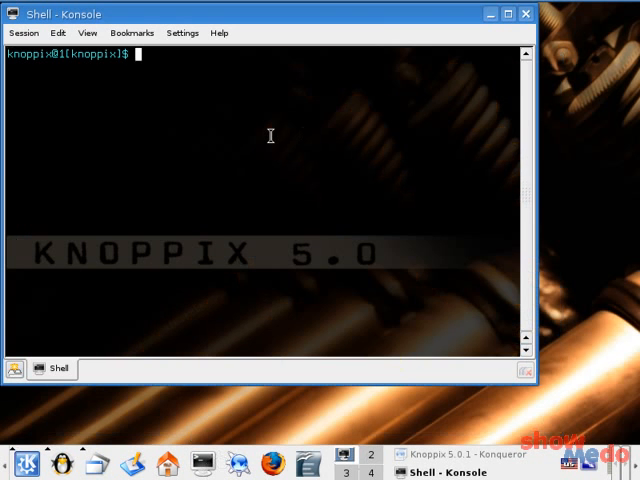
text(perl)
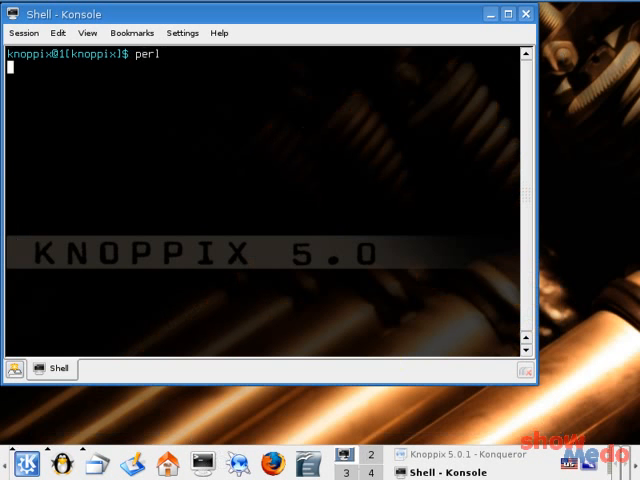
text(print)
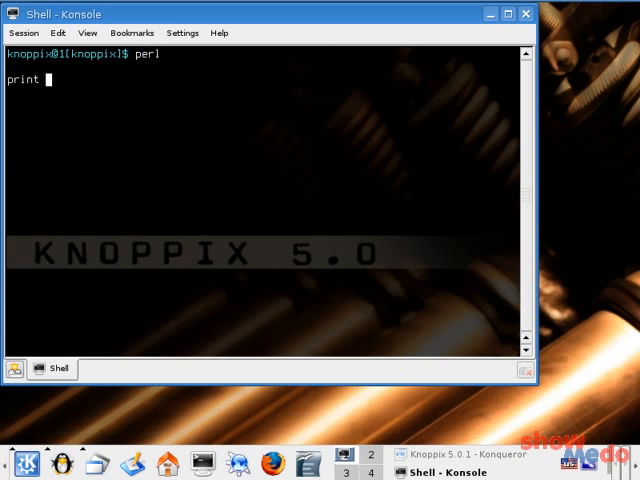
text("Hel)
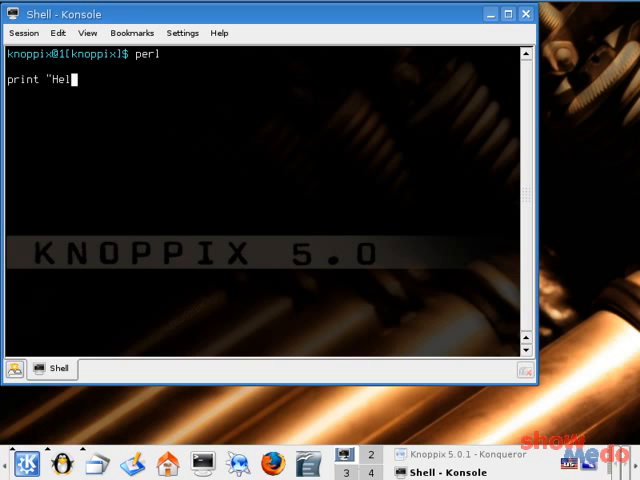
text(lo, Worl)
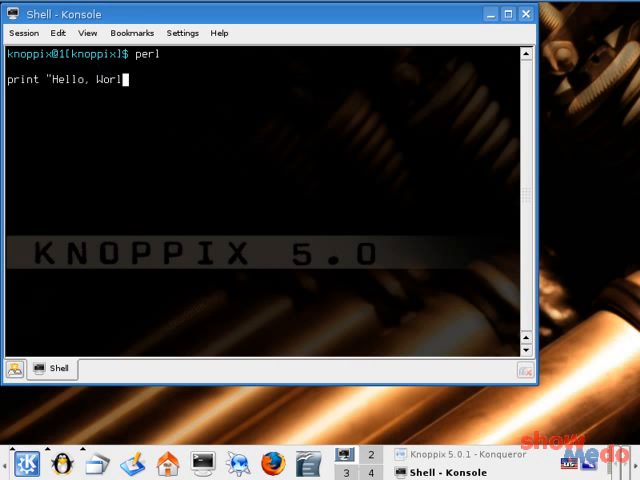
text(d)
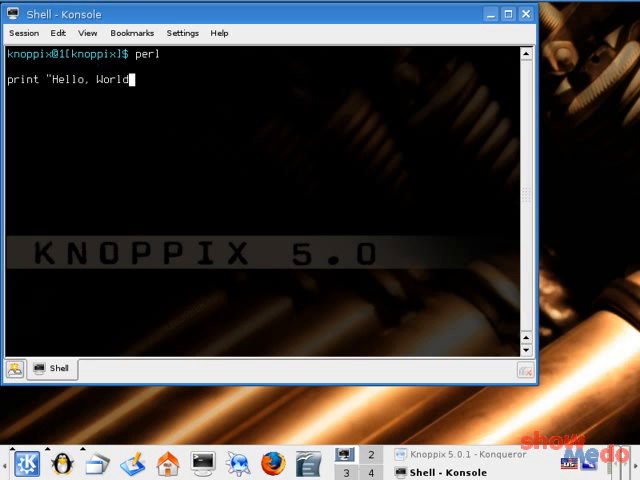
text(!\n";)
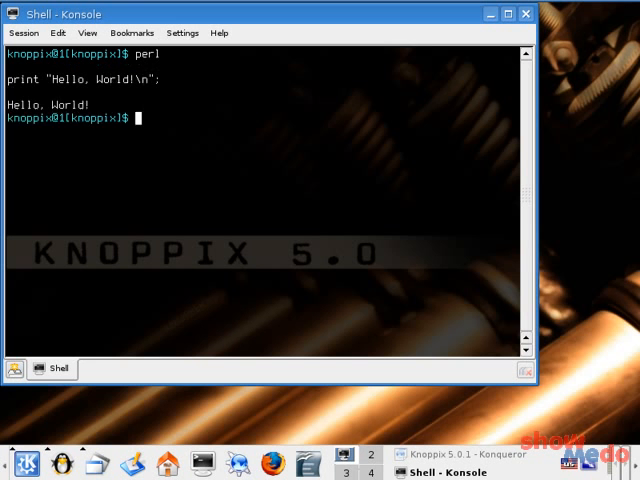
Enter exit at the prompt to leave the terminal.
text(ex)
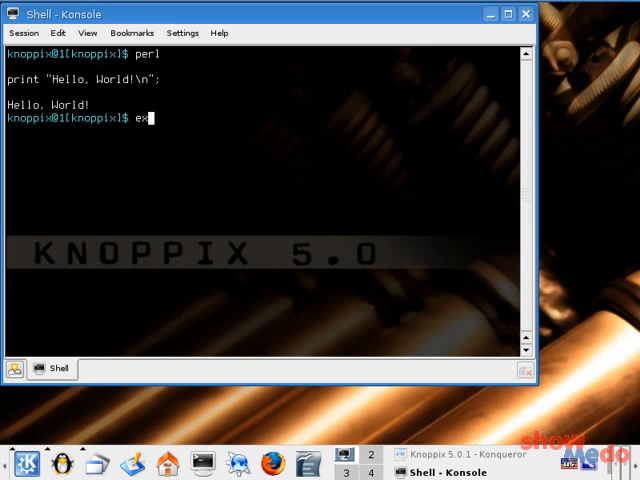
text(it)
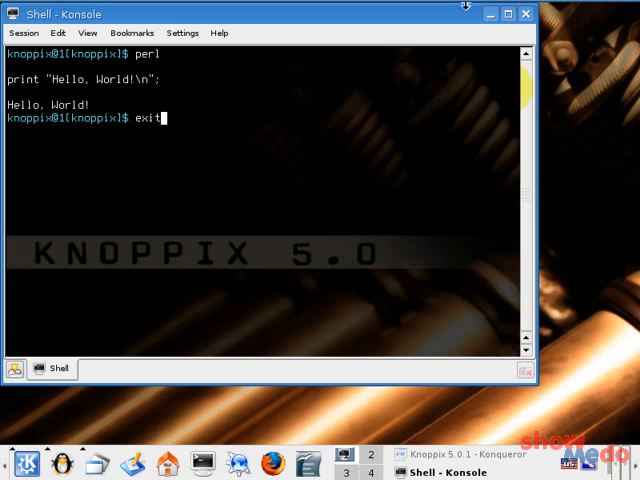
mouse_move(524, 12)
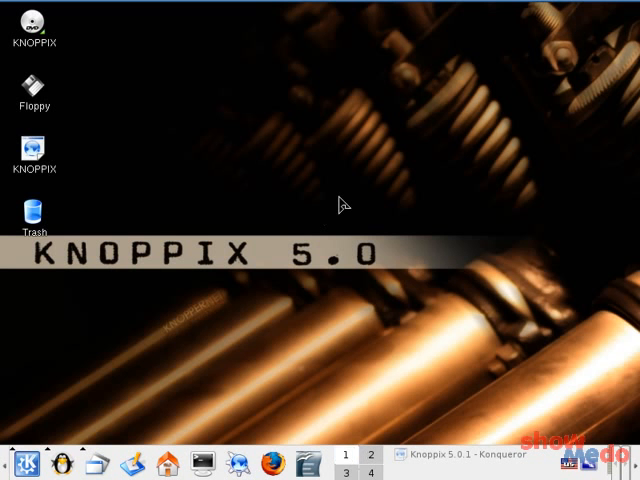
mouse_move(452, 210)
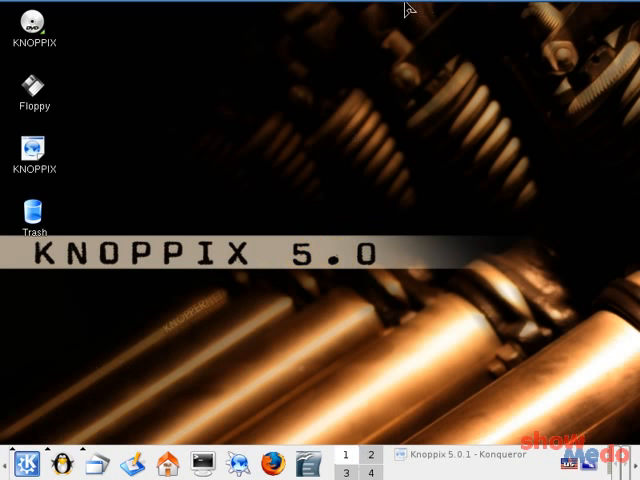
mouse_move(368, 96)
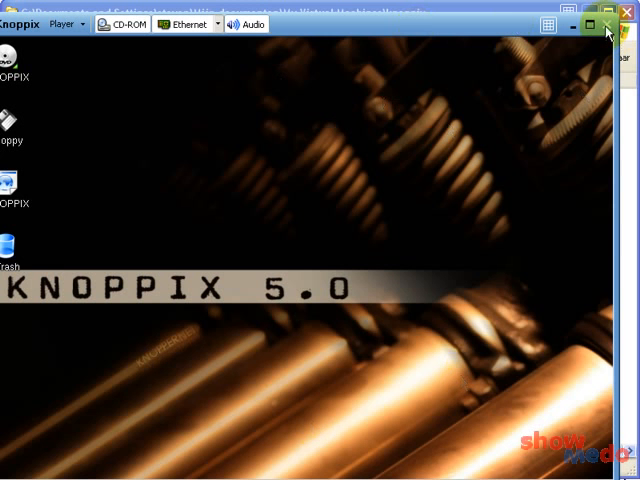
mouse_move(608, 24)
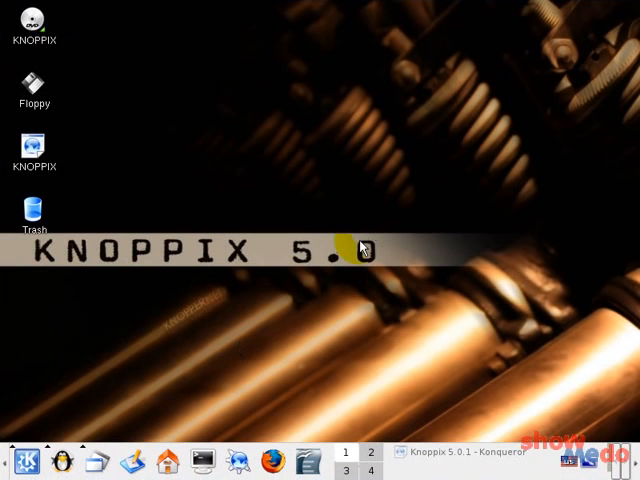
mouse_move(48, 432)
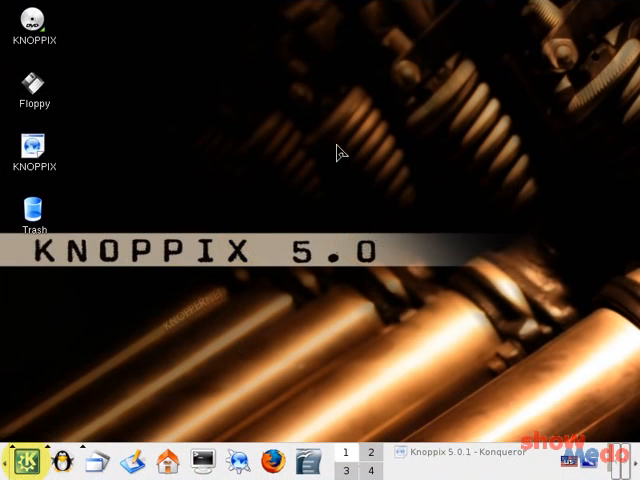
click(18, 456)
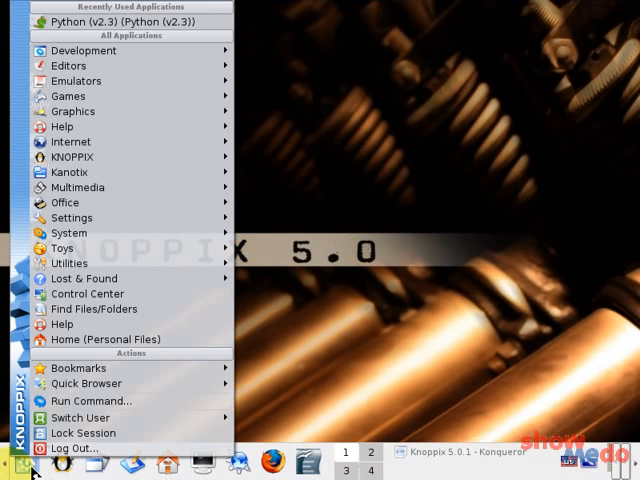
click(76, 448)
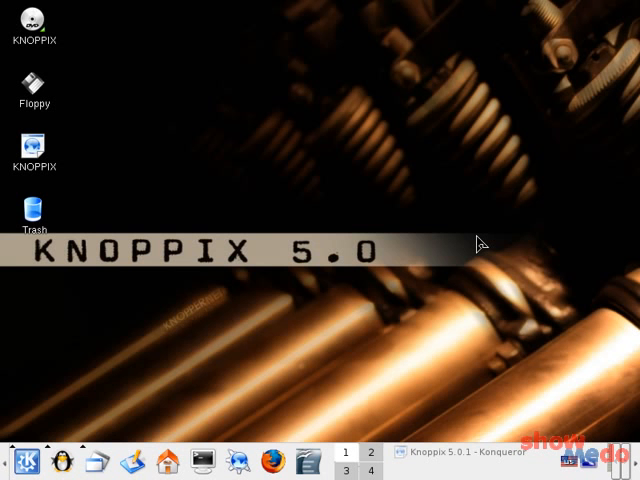
mouse_move(620, 248)
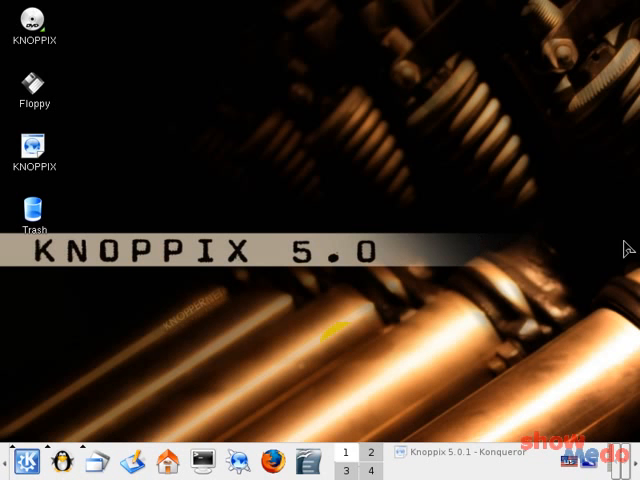